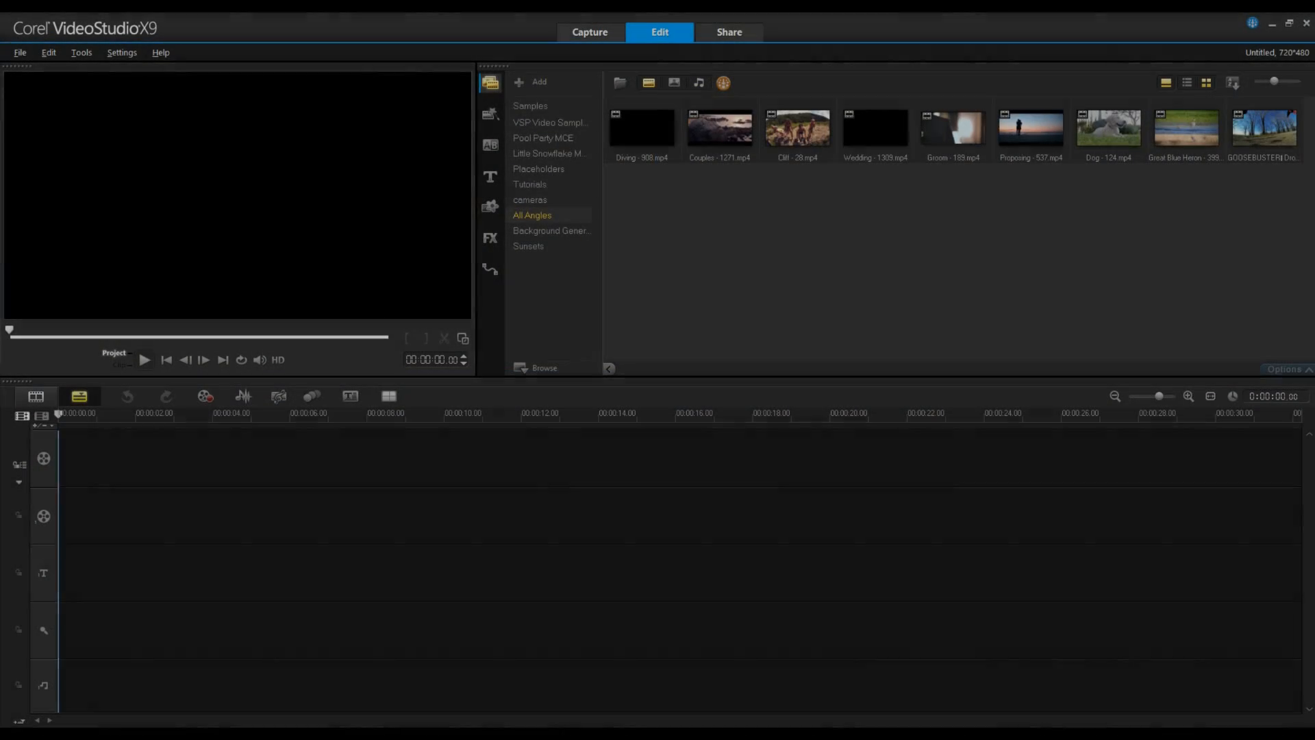
Step: Load Cliff - 28.mp4 into the preview and play it briefly to see the fisheye curve
click(796, 128)
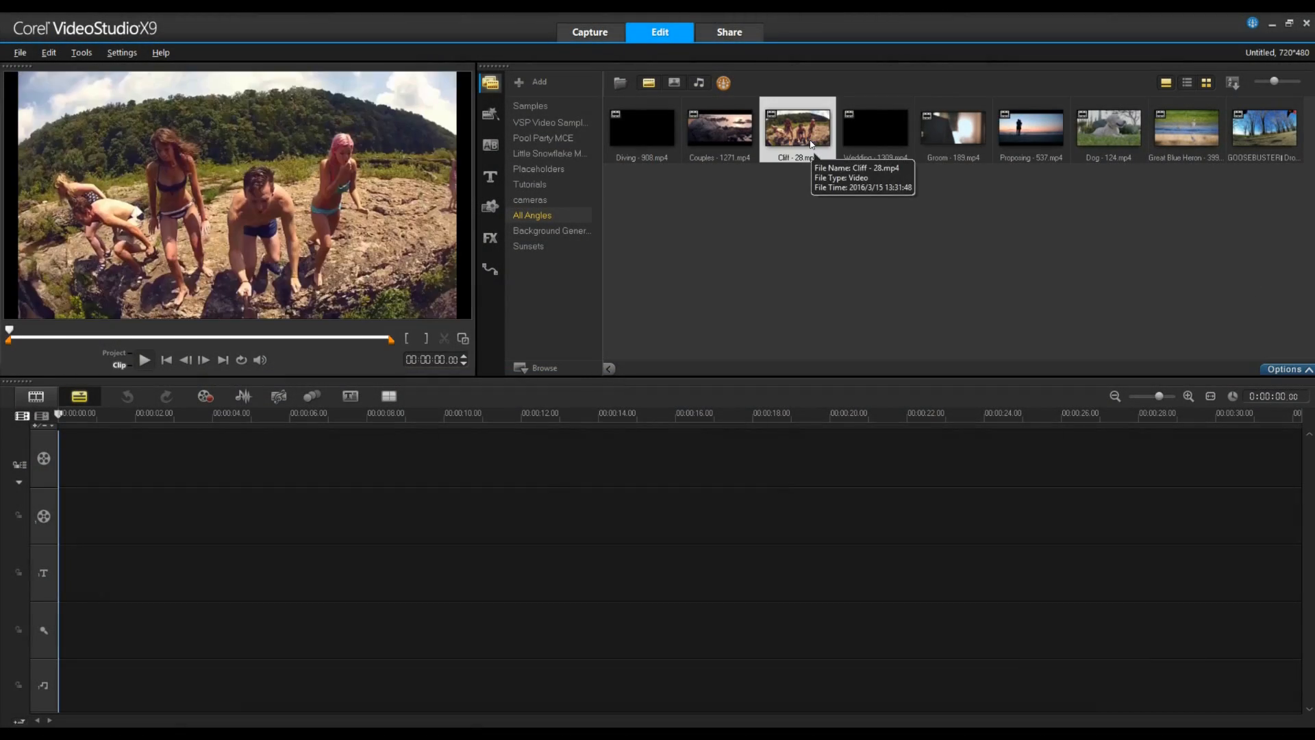
mouse_move(136, 126)
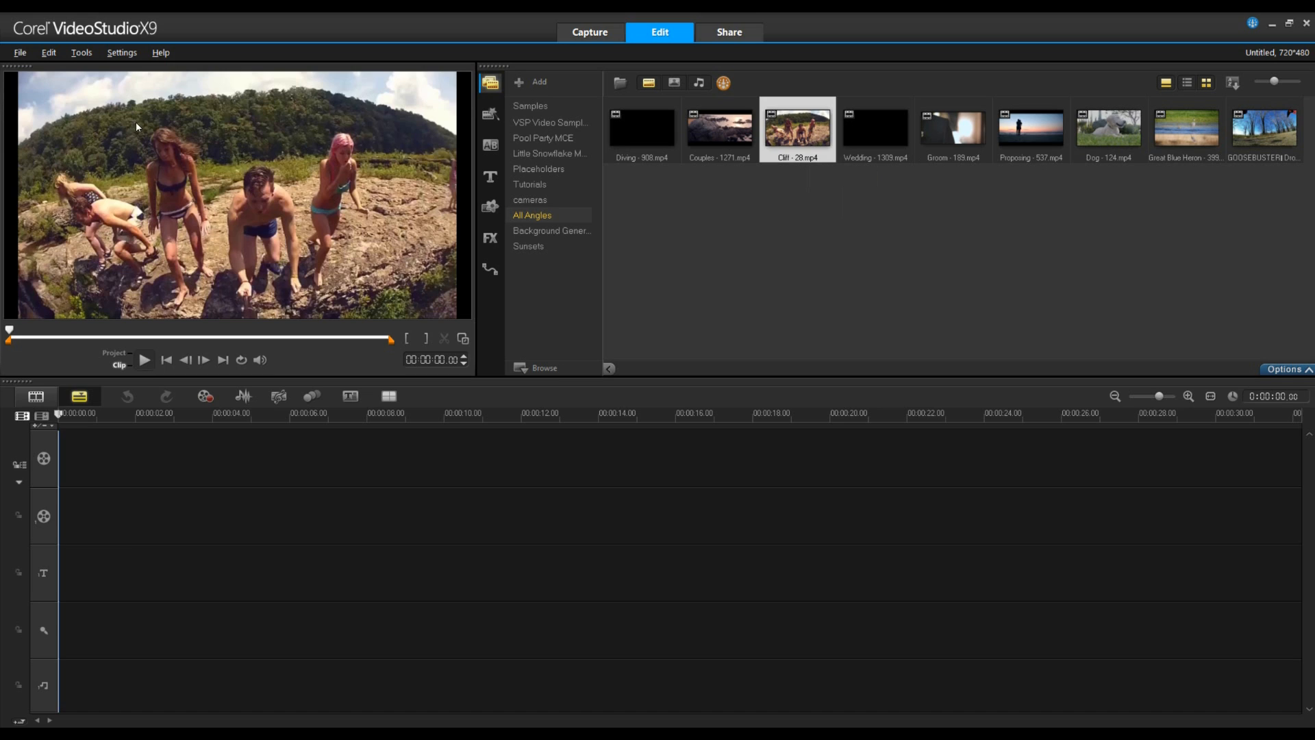
mouse_move(451, 153)
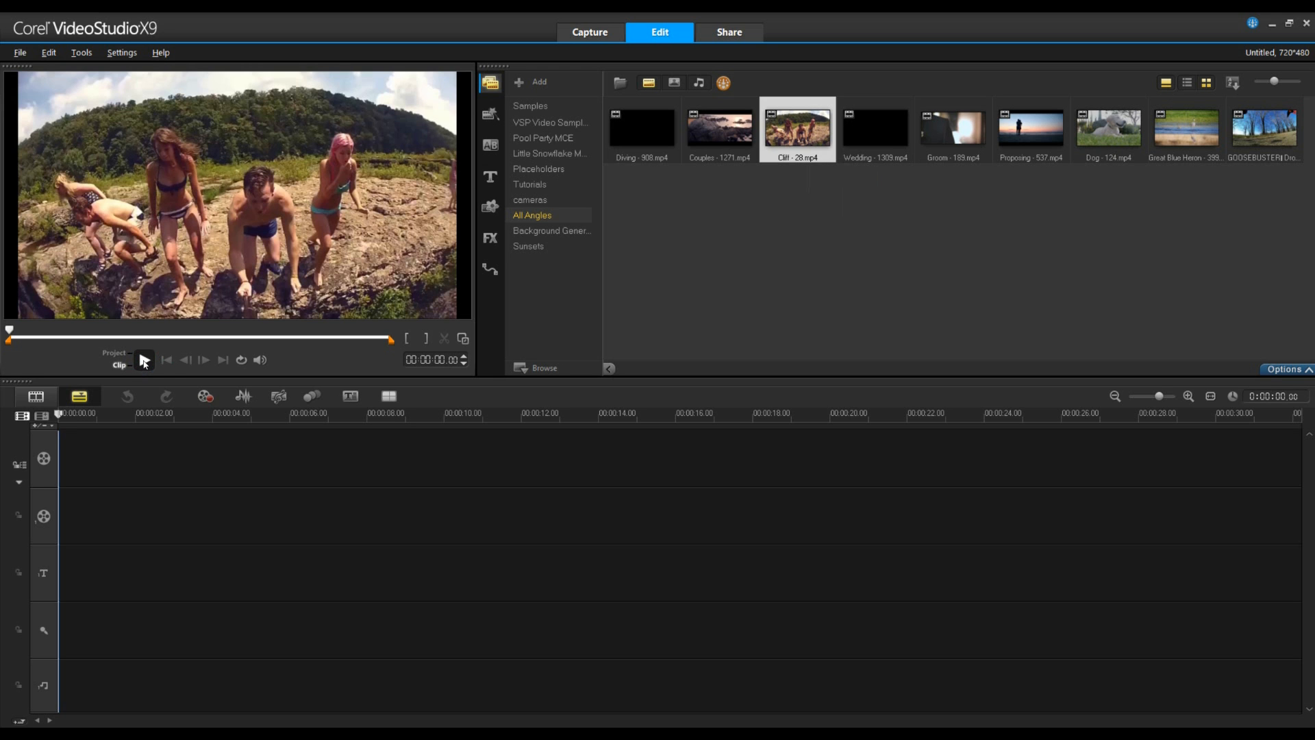
click(143, 359)
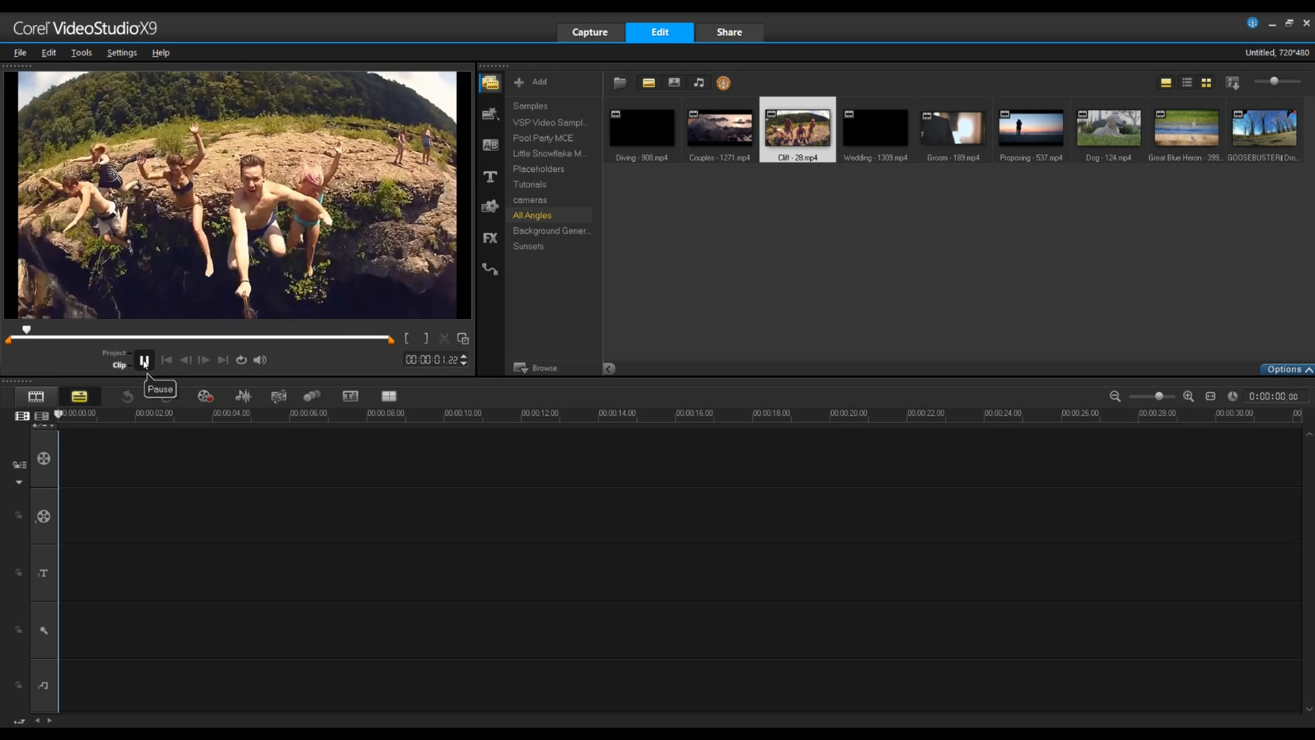
click(143, 359)
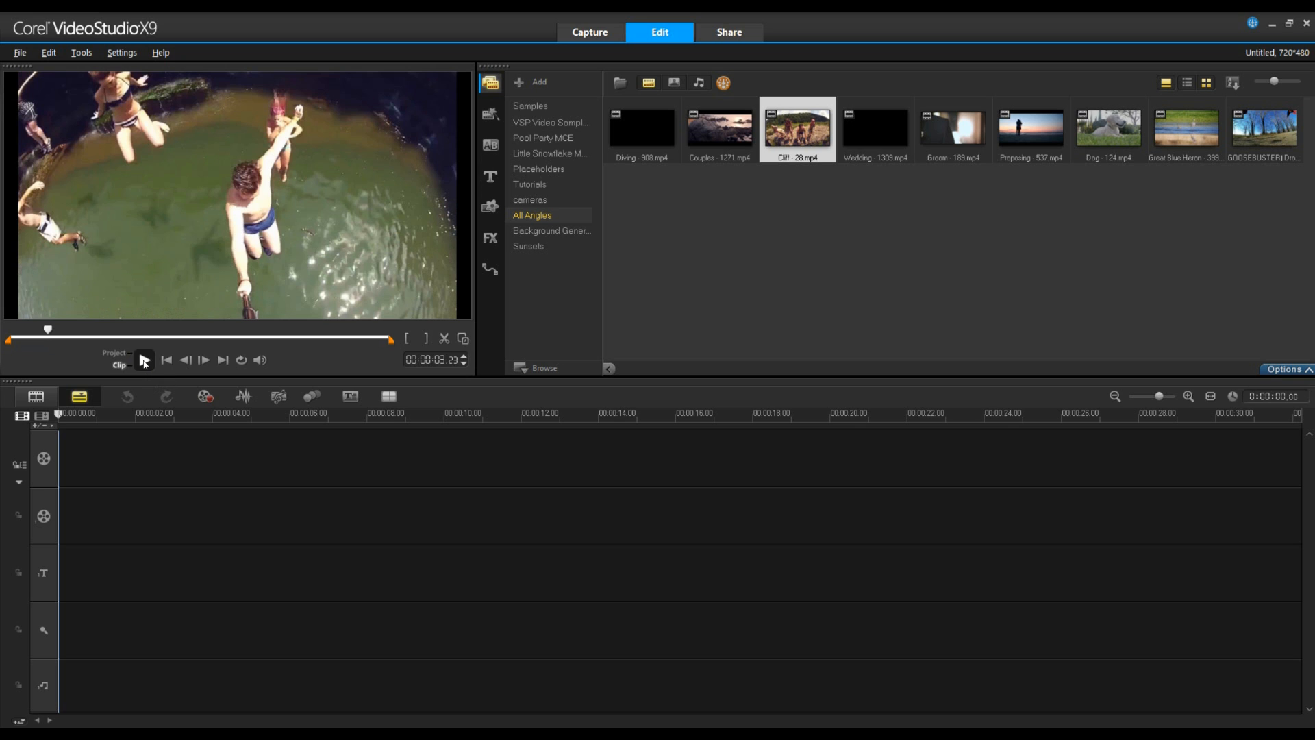
mouse_move(801, 130)
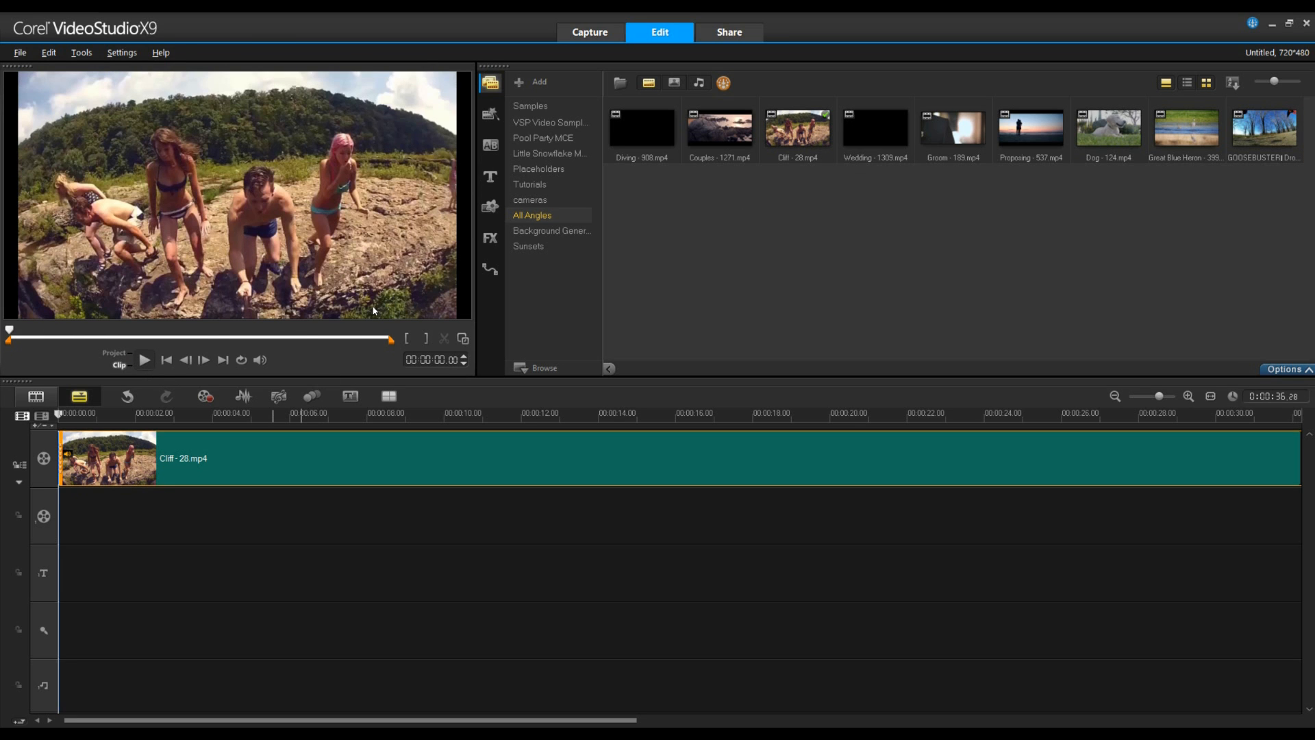
Step: Apply the Lens Correction filter from the full FX library to the Cliff clip
click(490, 237)
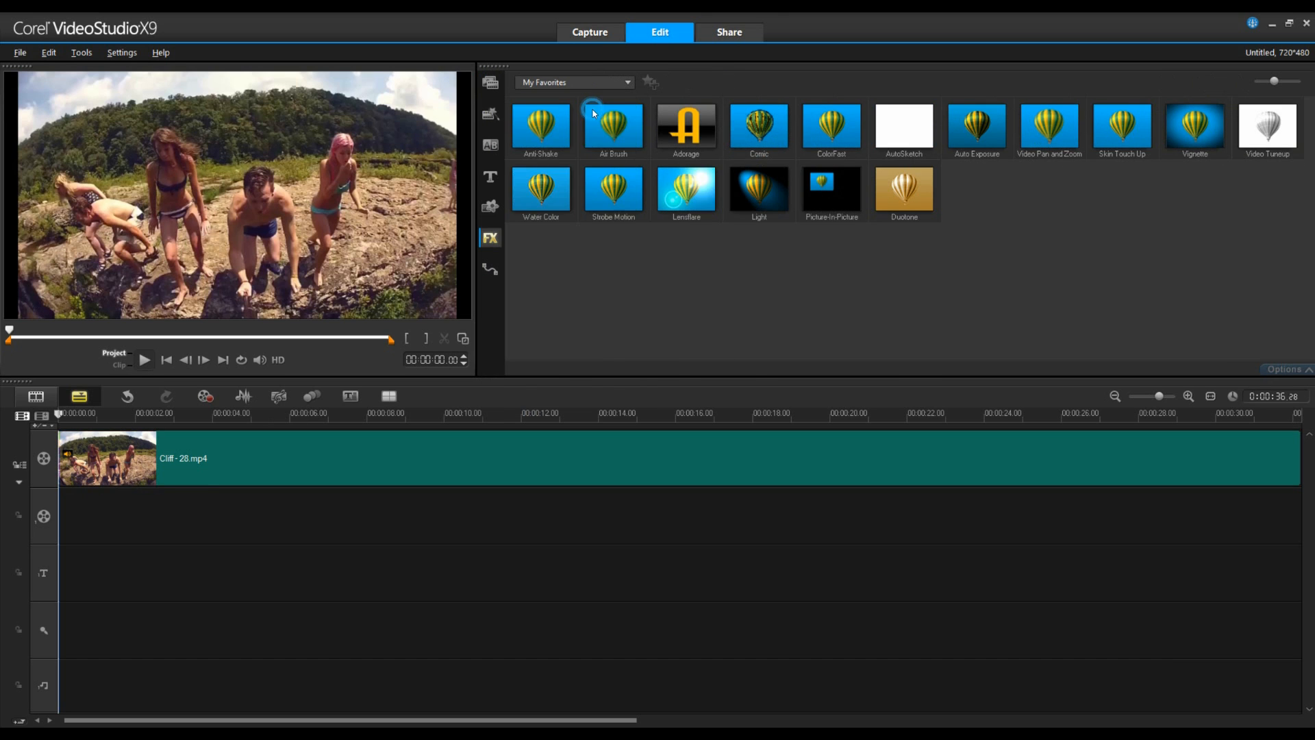
click(575, 82)
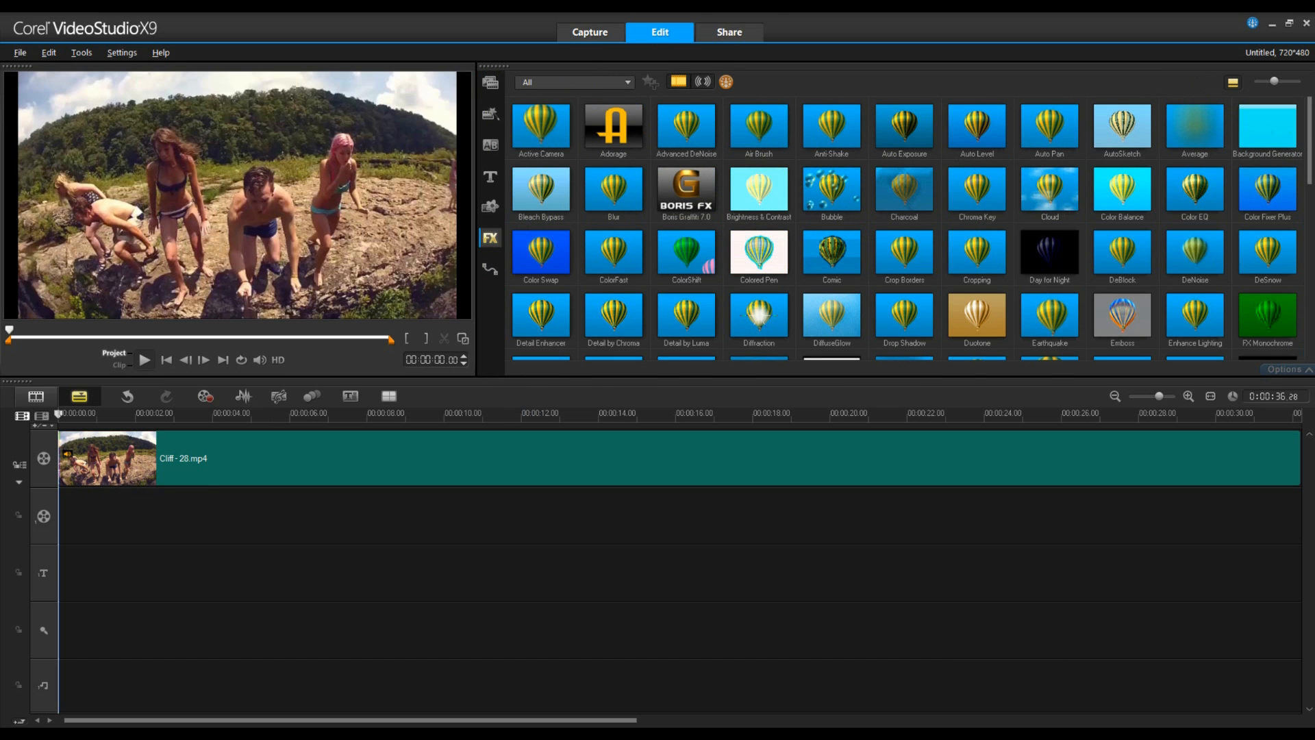
scroll(down, 3)
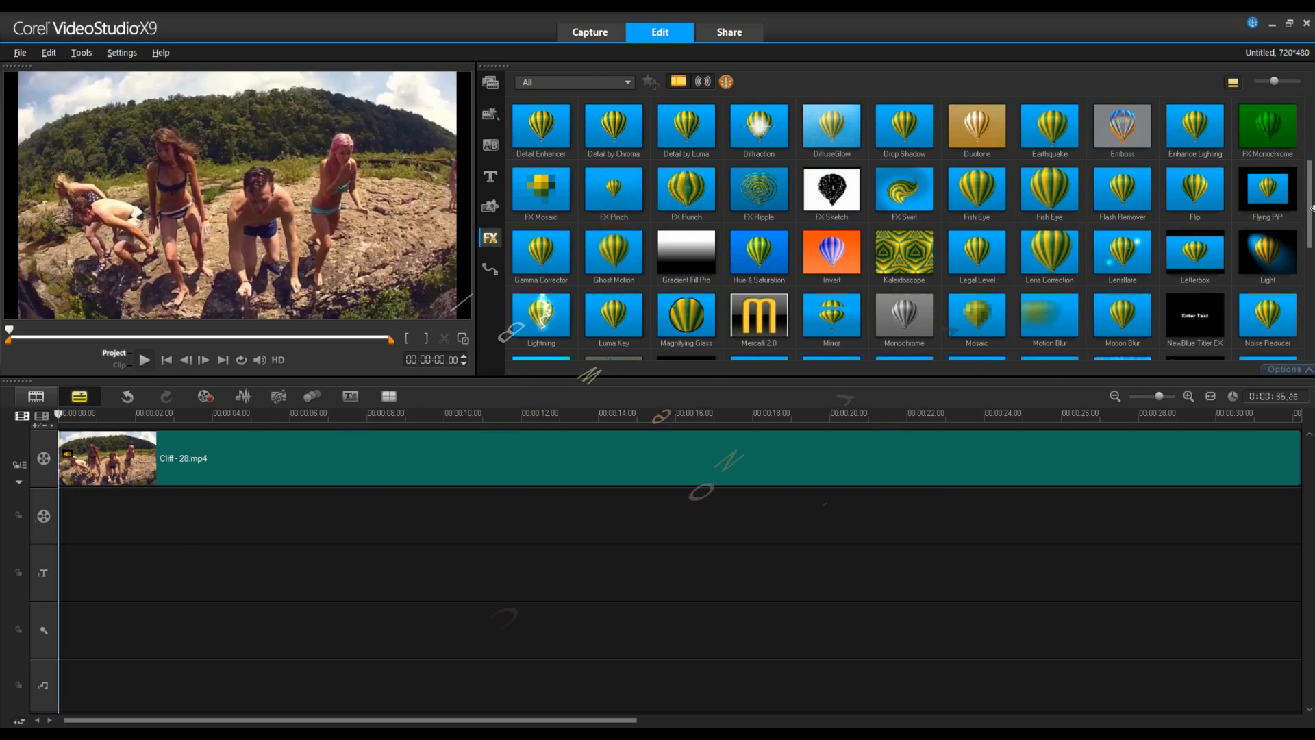
click(1049, 254)
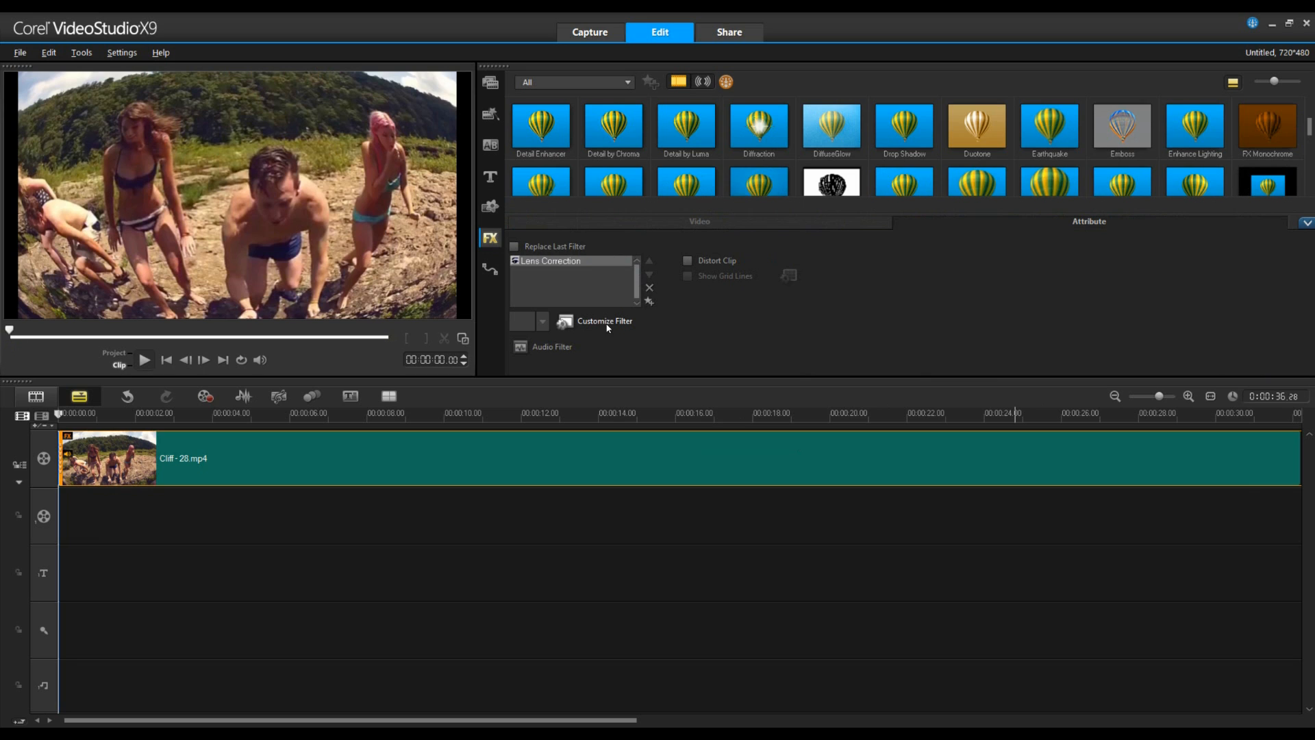
mouse_move(606, 327)
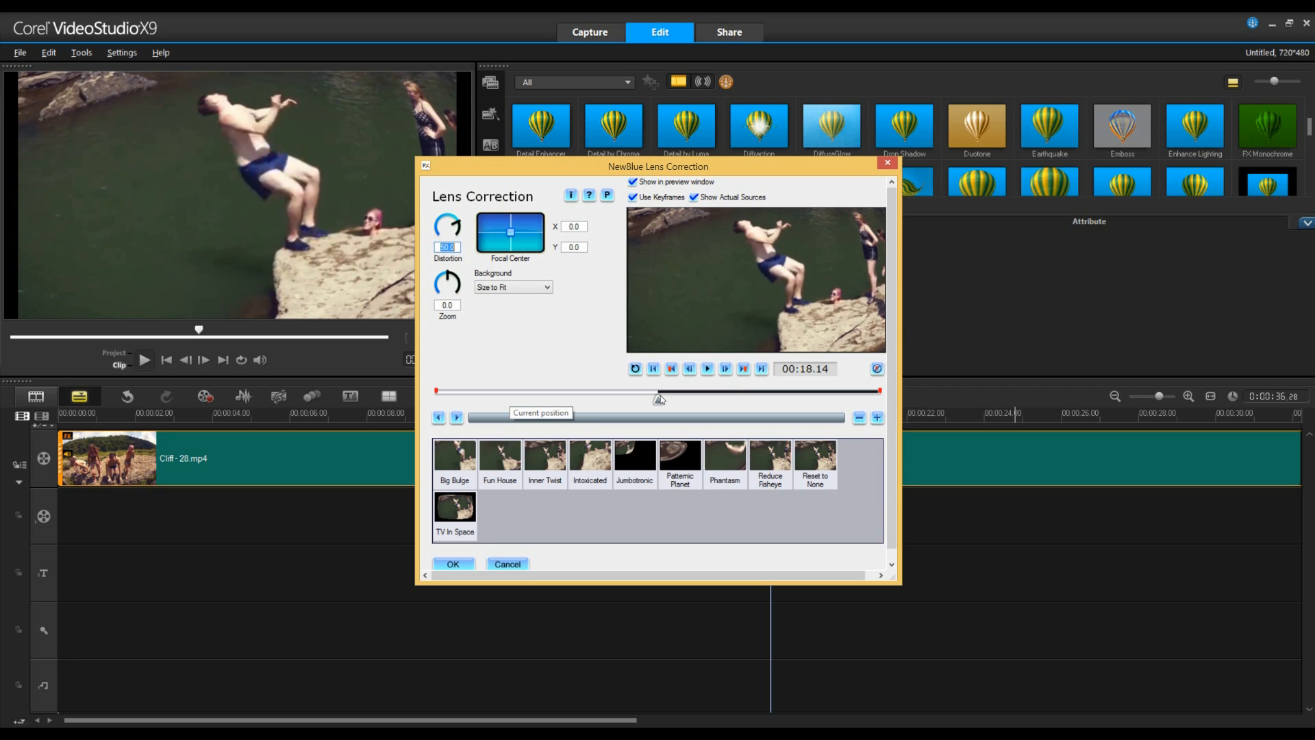
mouse_move(690, 227)
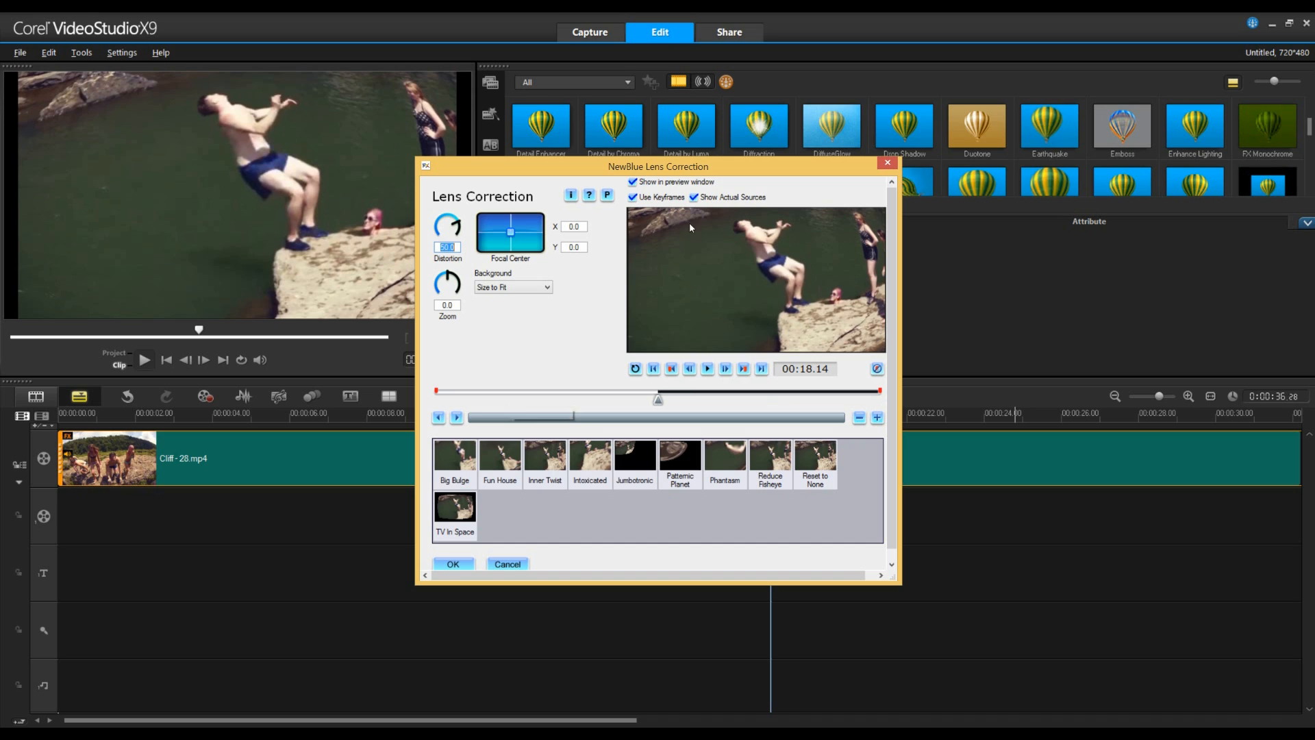
Step: Open Customize Filter for NewBlue Lens Correction and uncheck Use Keyframes
click(633, 197)
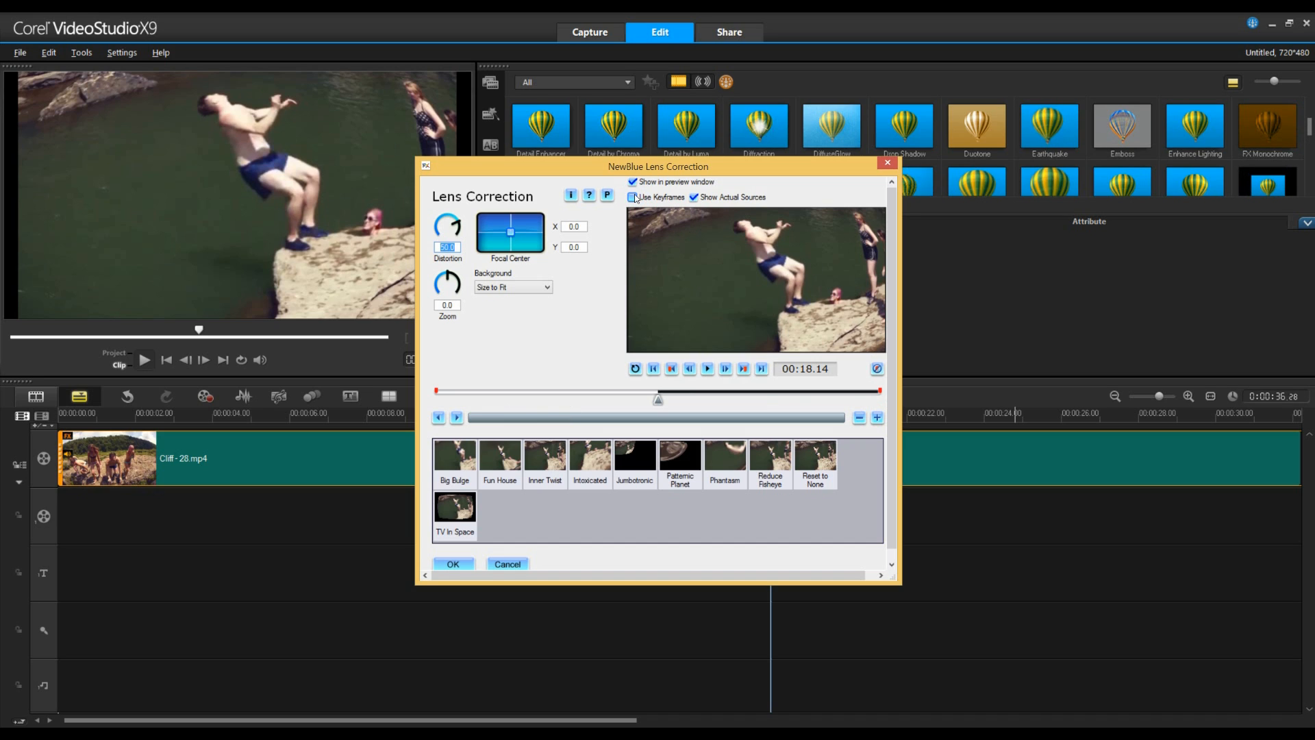
click(633, 197)
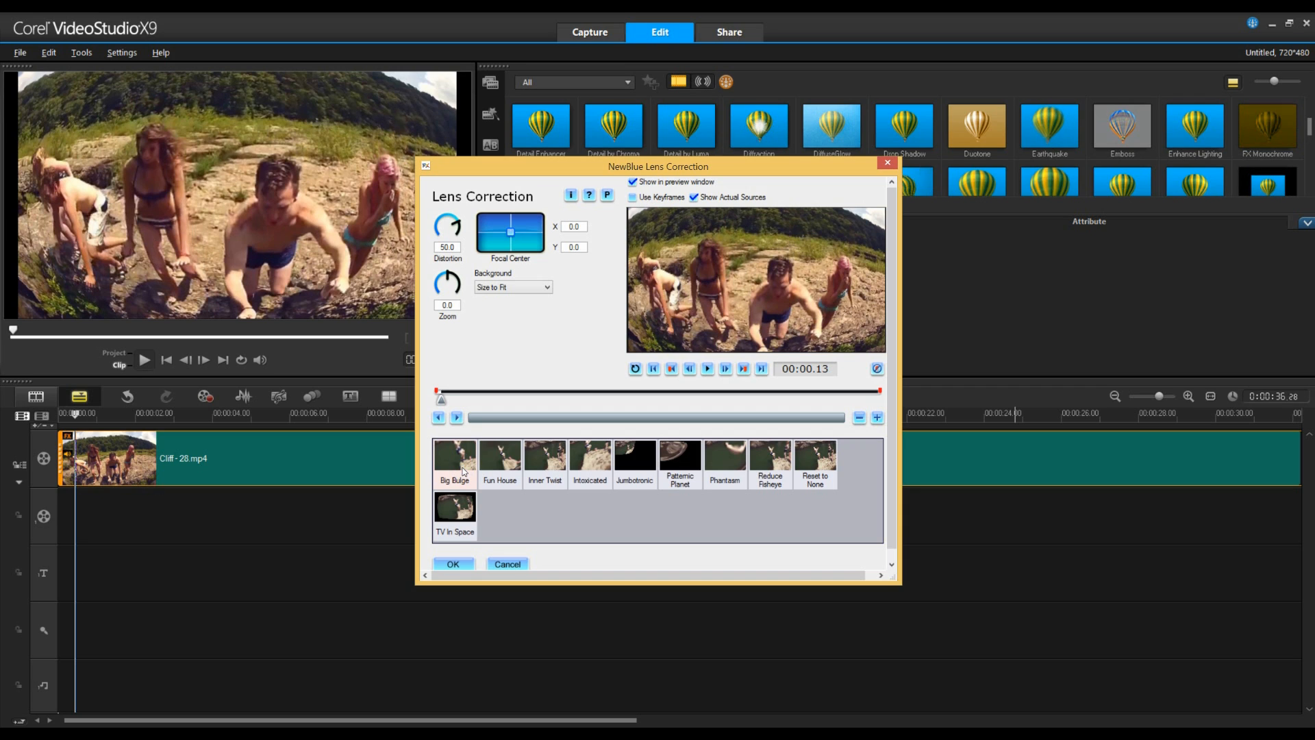
Step: Try the Big Bulge preset, then scrub the dialog timeline to the clip's end
click(769, 459)
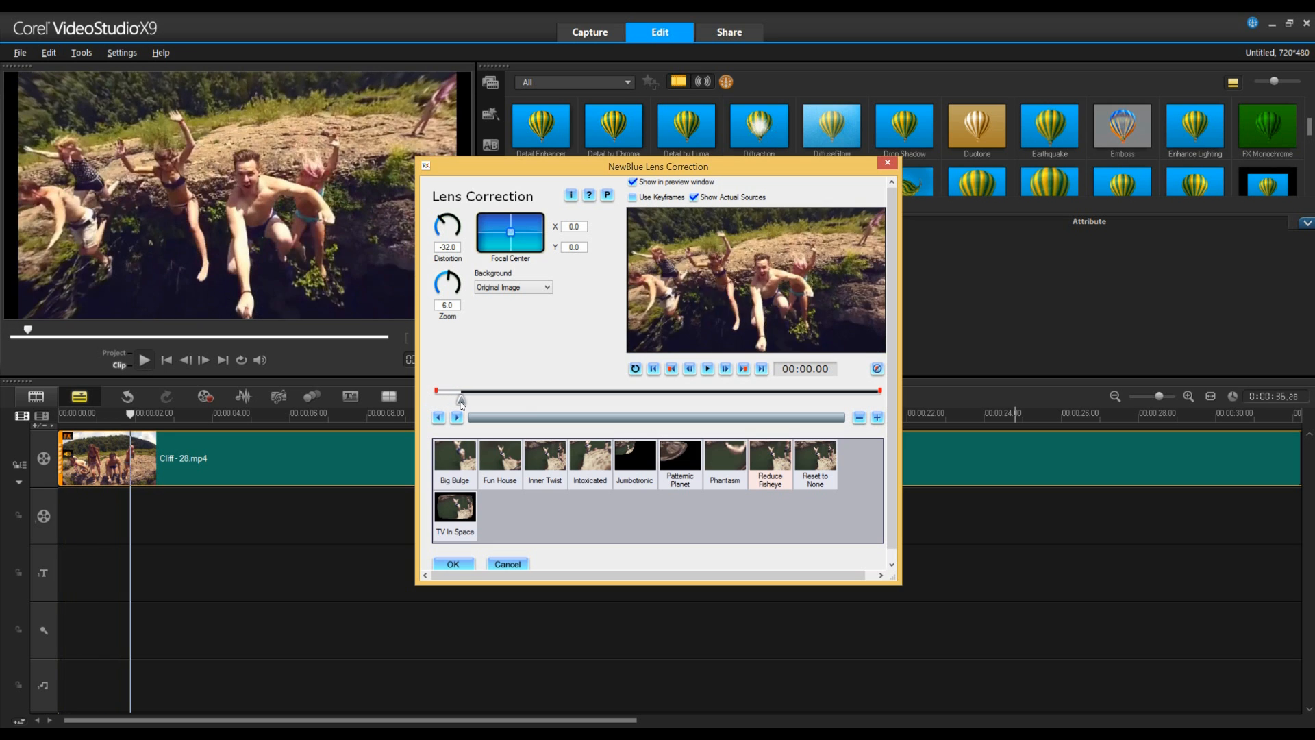
drag(459, 391, 497, 391)
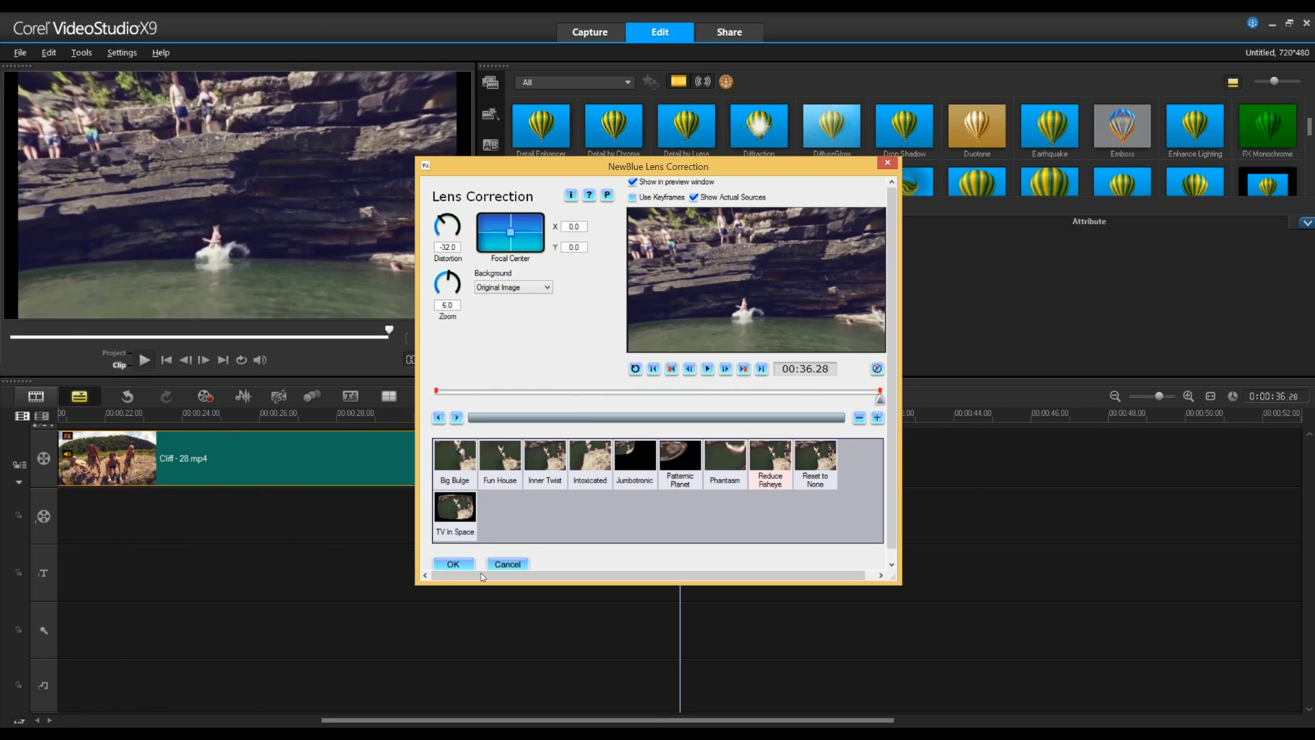
Step: Confirm the Reduce Fisheye correction with OK and play the corrected Cliff clip
click(453, 564)
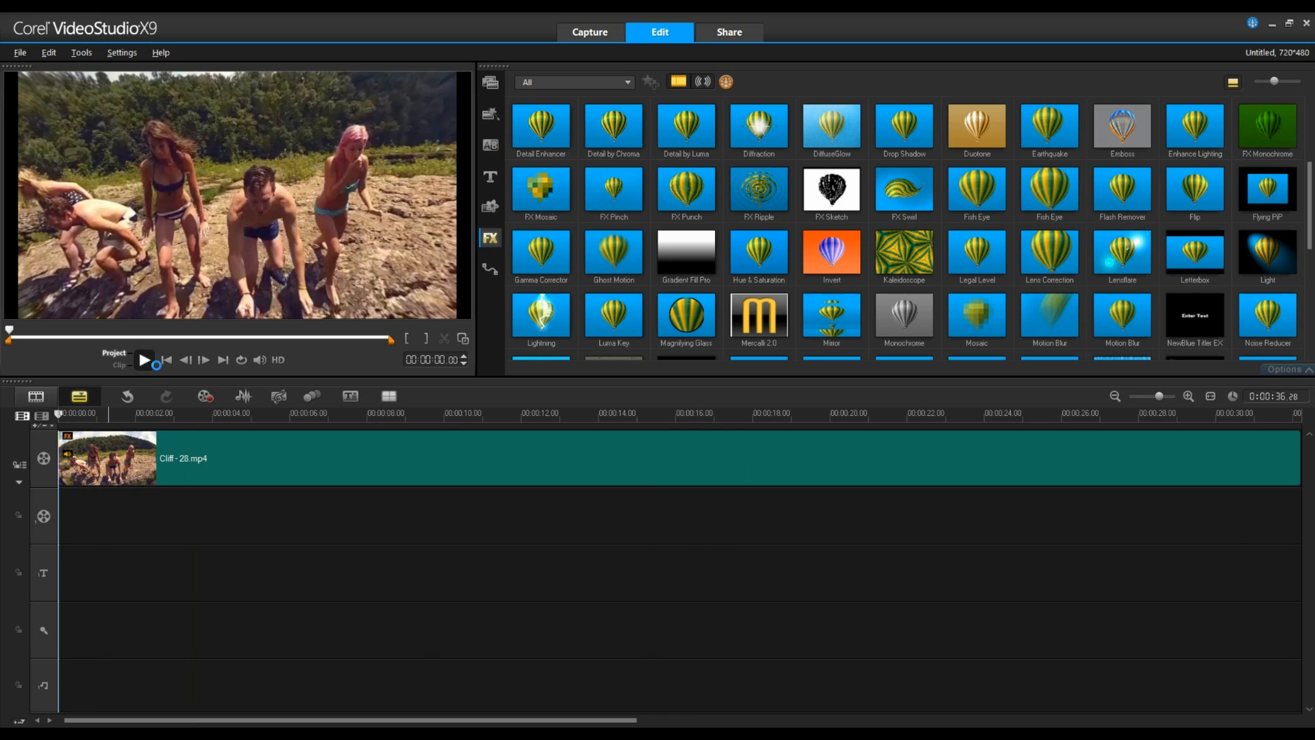
click(143, 359)
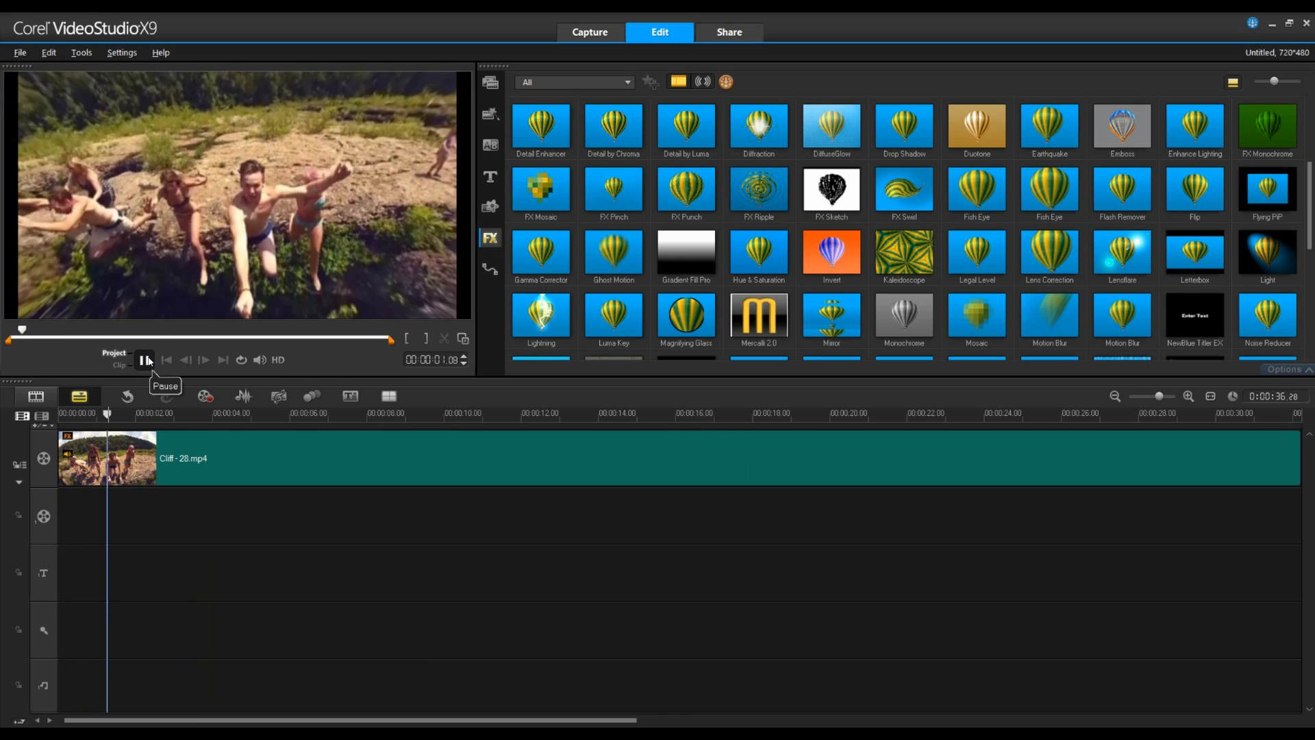